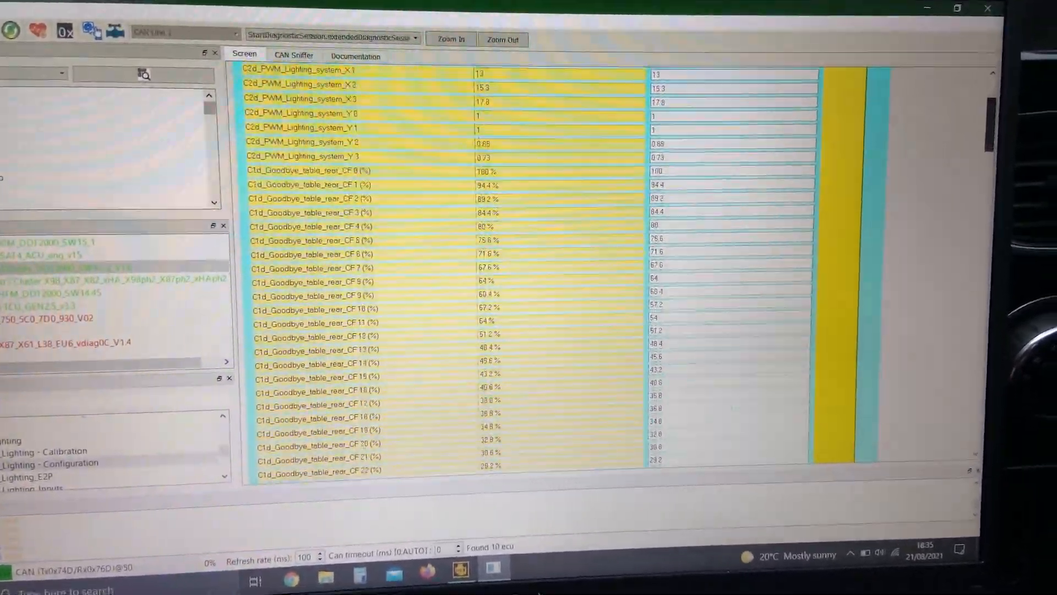
scroll("down", 3)
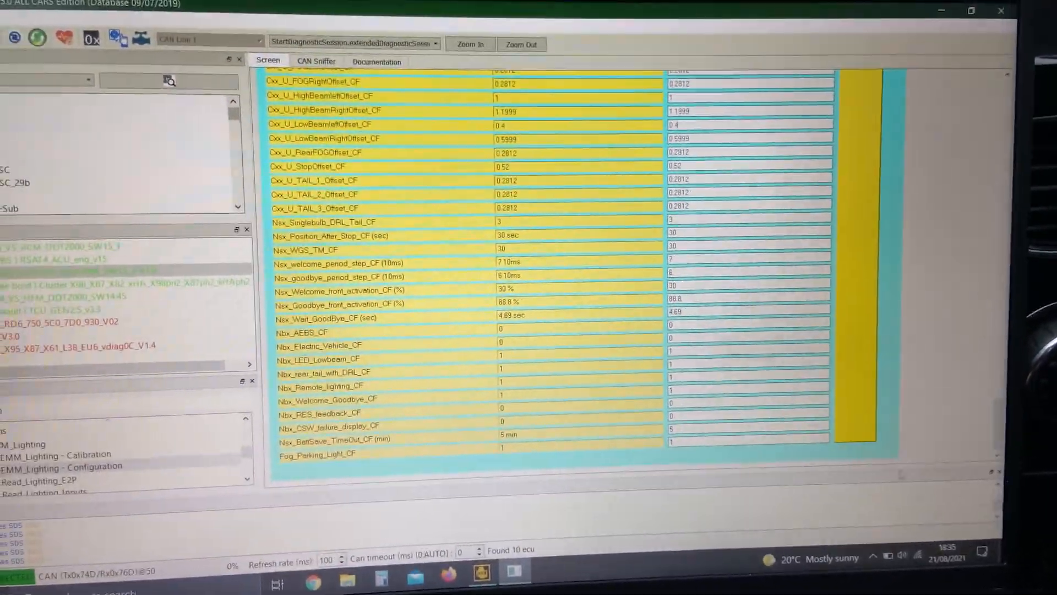